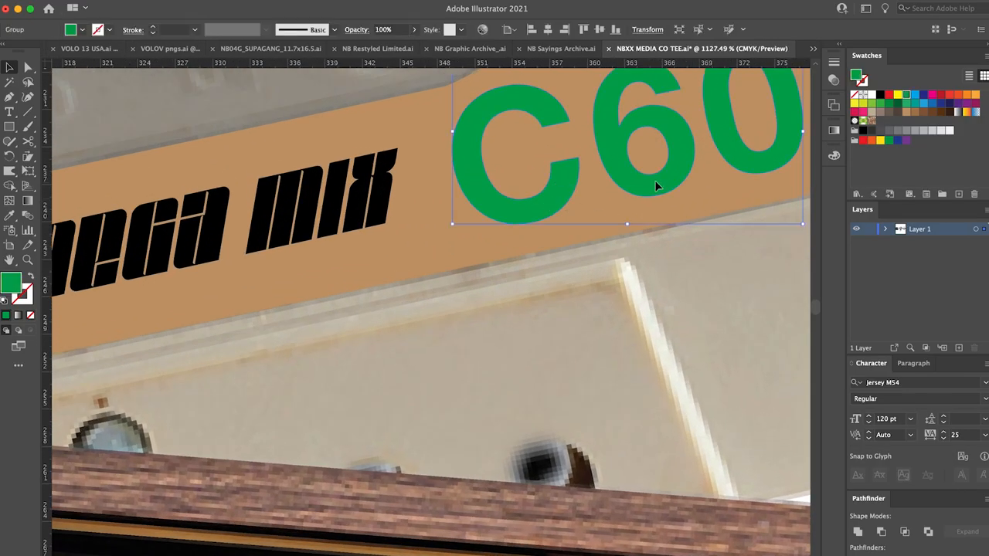
Step: Try red, then orange swatches as the fill colour of the C60 text
{"action": "left_click", "coordinate": [955, 93]}
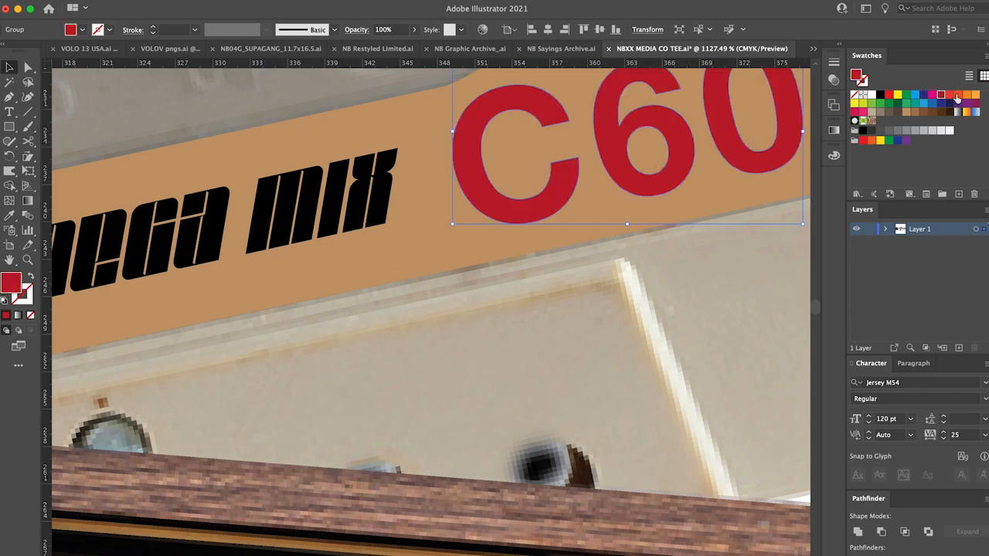
{"action": "left_click", "coordinate": [967, 96]}
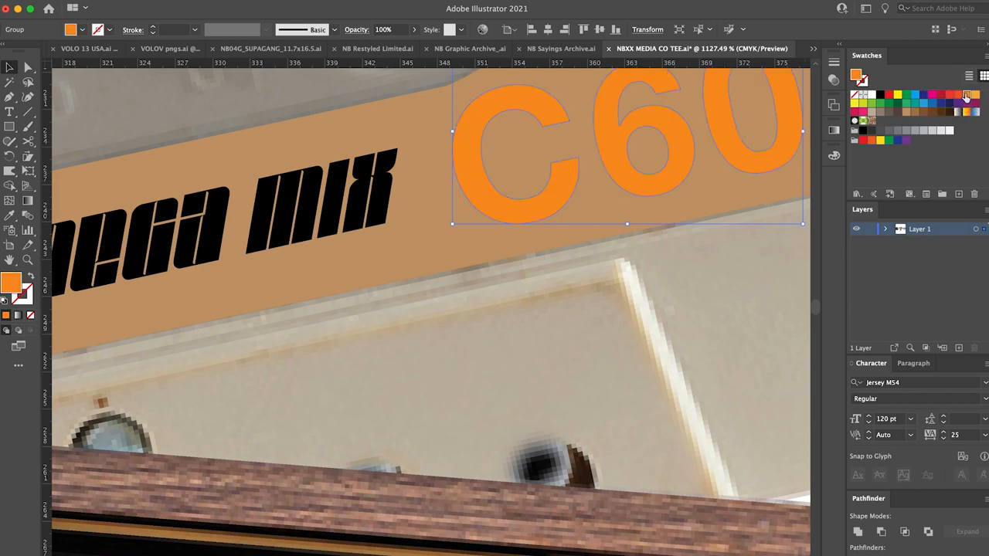
{"action": "left_click", "coordinate": [968, 96]}
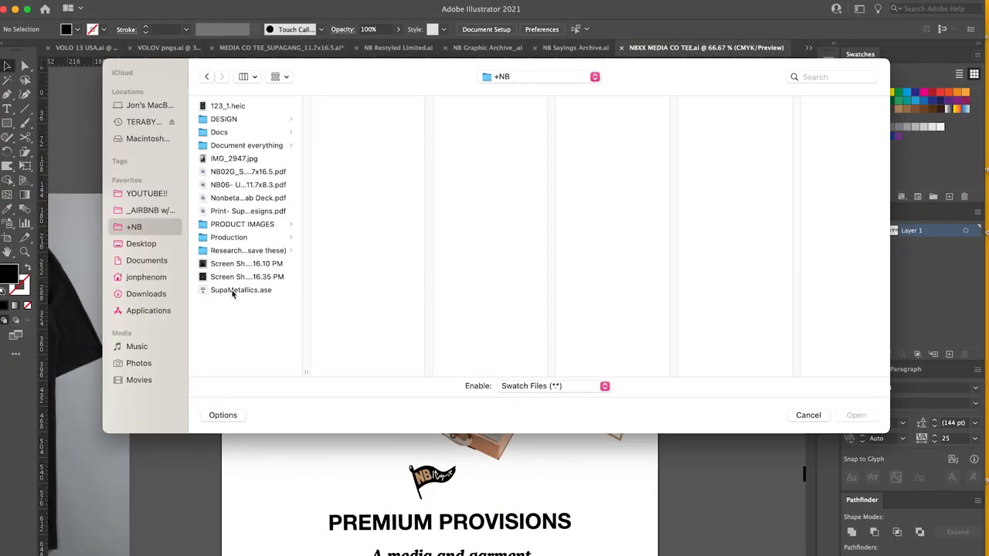
Step: Pick SupaMetallics.ase from the +NB folder as the swatch library
{"action": "left_click", "coordinate": [807, 414]}
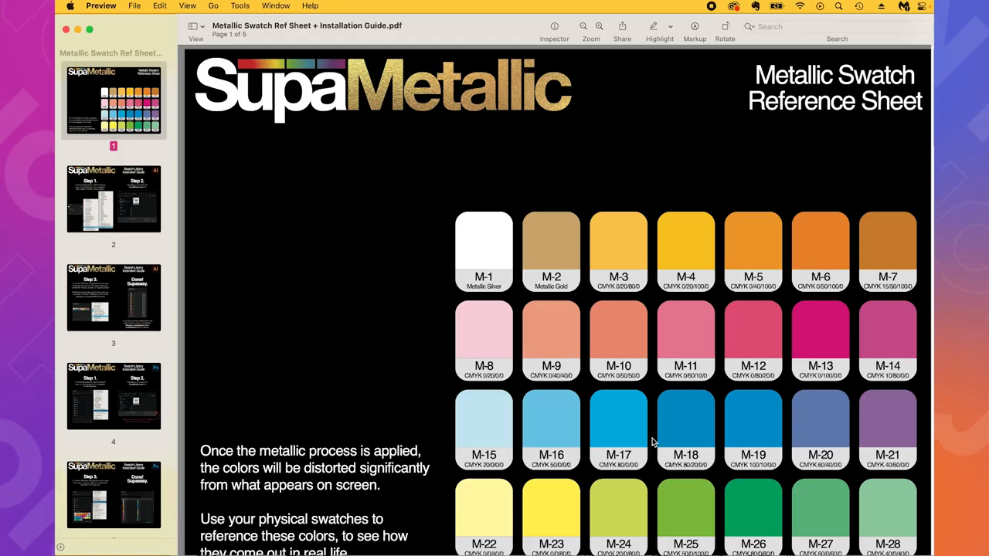
{"action": "mouse_move", "coordinate": [217, 364]}
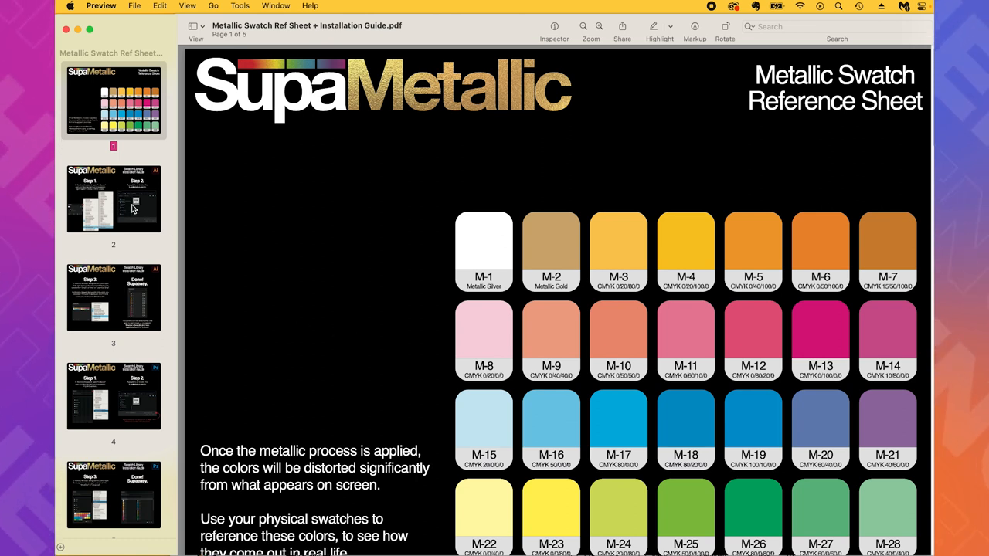
Step: View pages 2 and 3 of the SupaMetallic swatch installation guide
{"action": "left_click", "coordinate": [114, 199]}
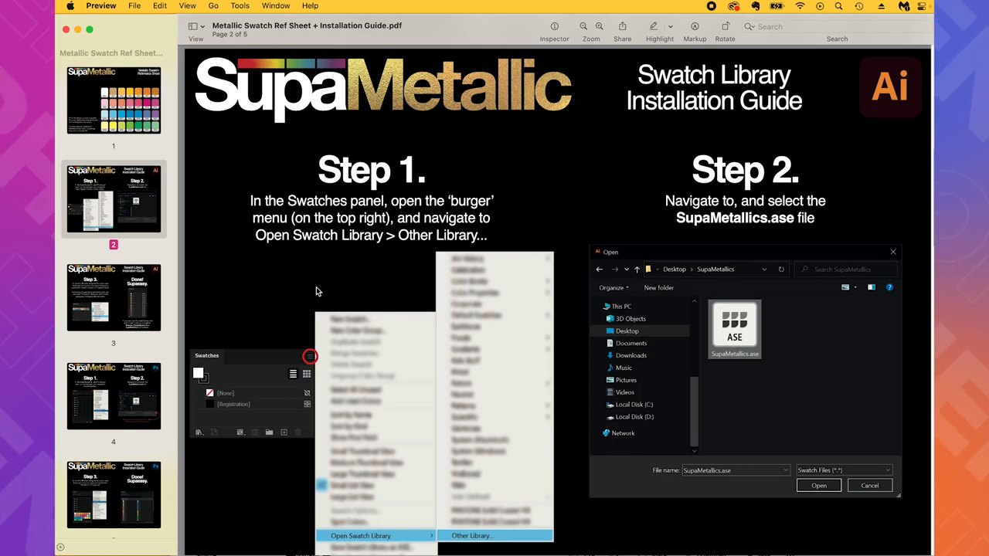
{"action": "mouse_move", "coordinate": [324, 290]}
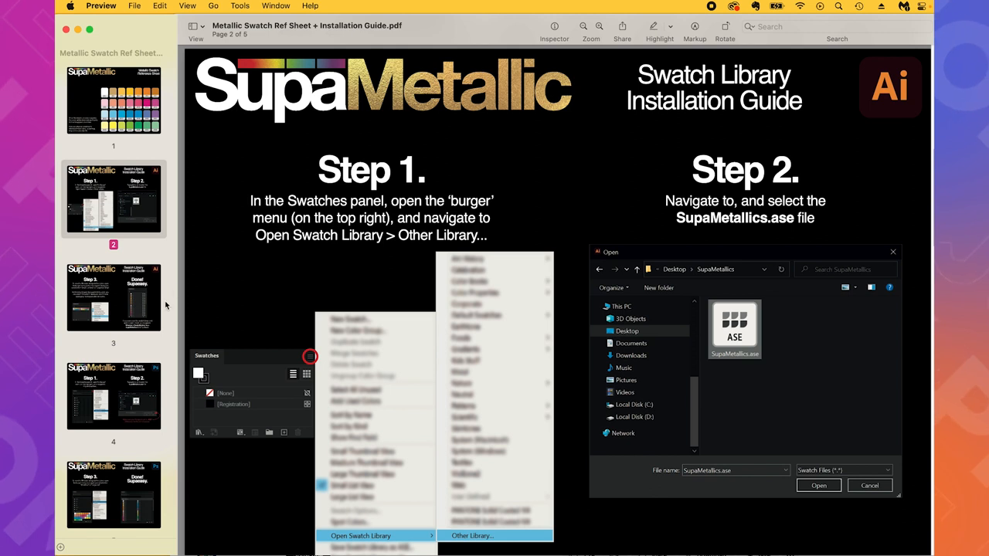
{"action": "left_click", "coordinate": [114, 295]}
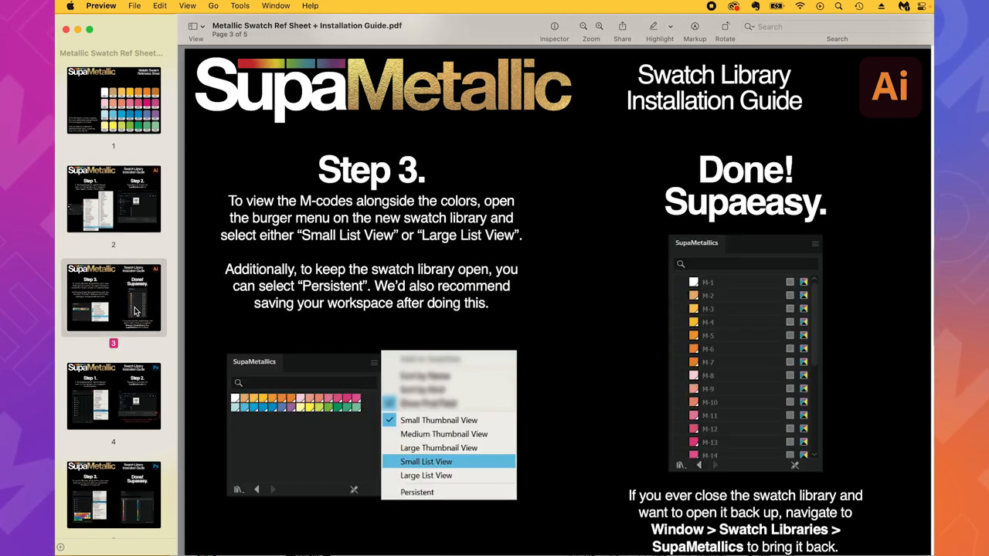
{"action": "mouse_move", "coordinate": [478, 327]}
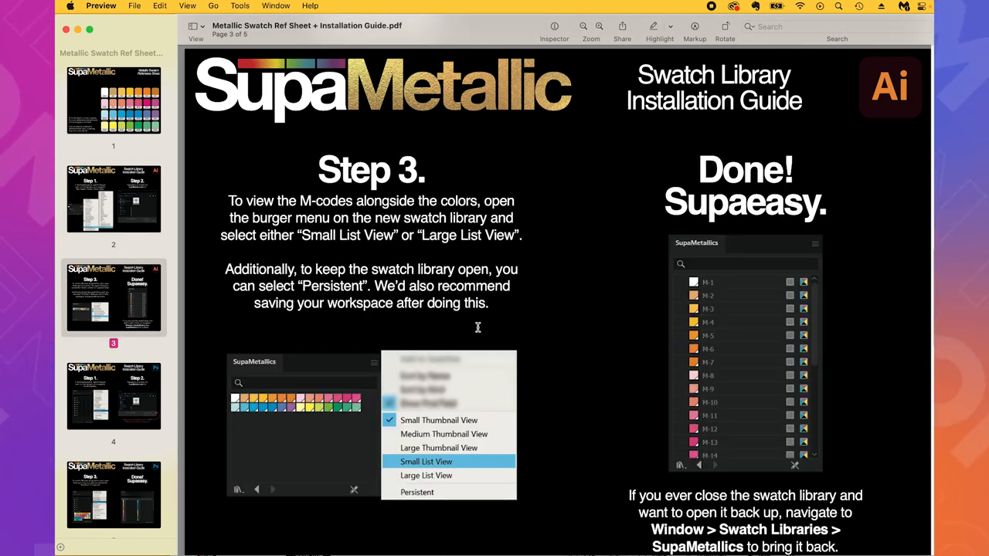
{"action": "mouse_move", "coordinate": [459, 317]}
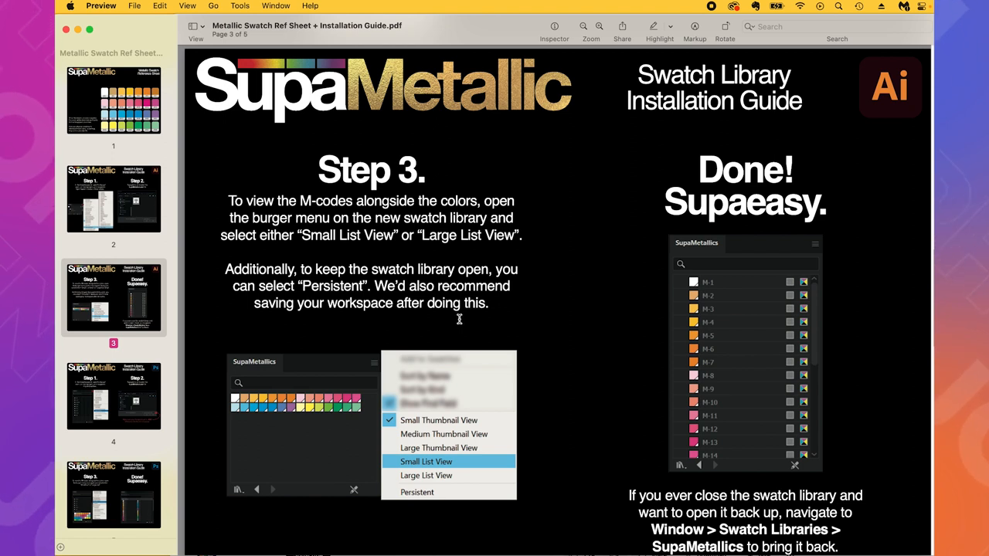
{"action": "mouse_move", "coordinate": [137, 396]}
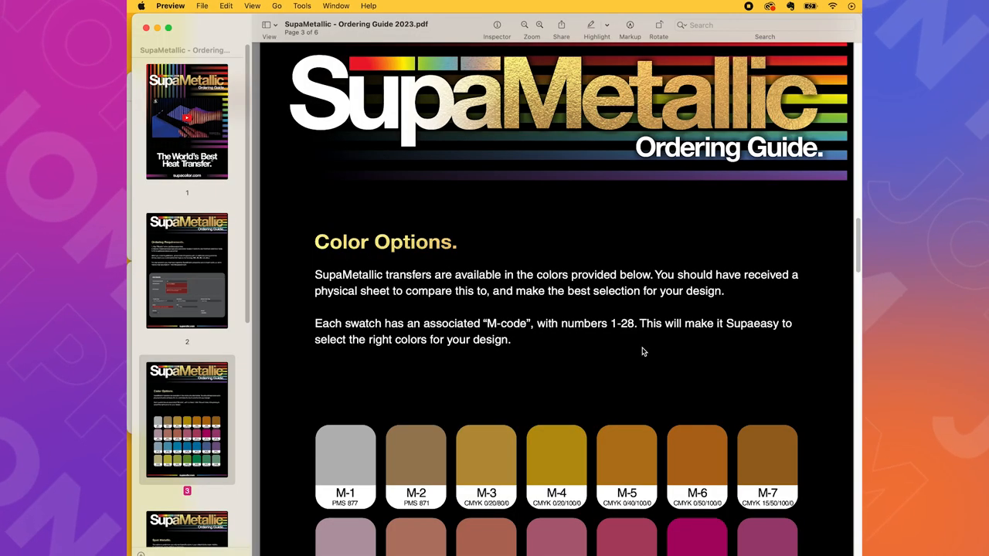
Step: Scroll the Ordering Guide to the Ordering Requirements and Job Details form
{"action": "scroll", "scroll_direction": "down", "scroll_amount": 3}
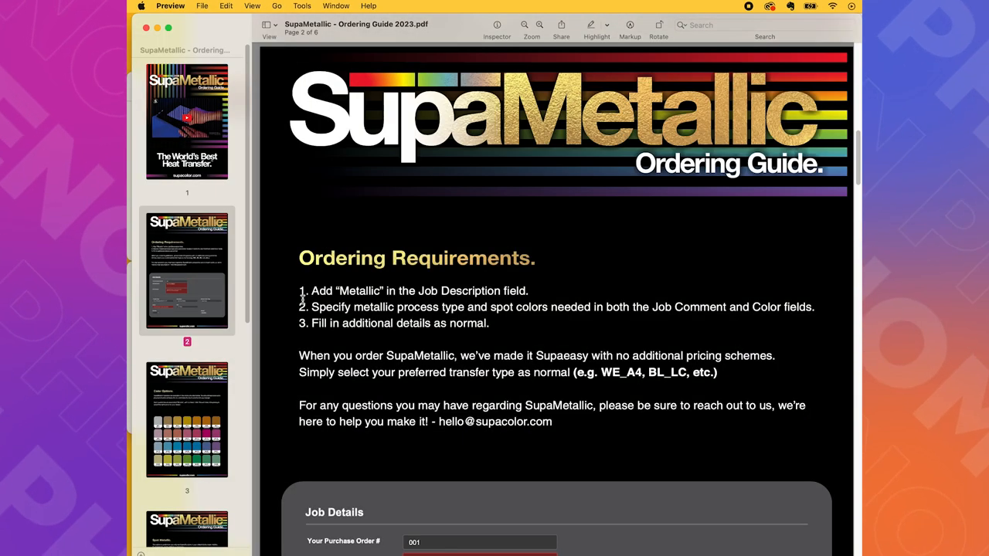
{"action": "scroll", "scroll_direction": "down", "scroll_amount": 3}
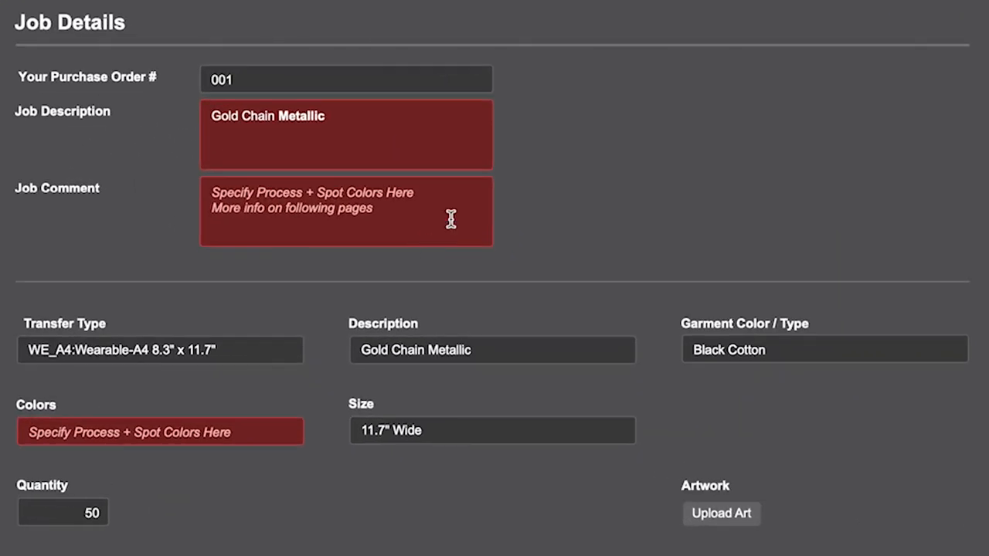
{"action": "mouse_move", "coordinate": [125, 128]}
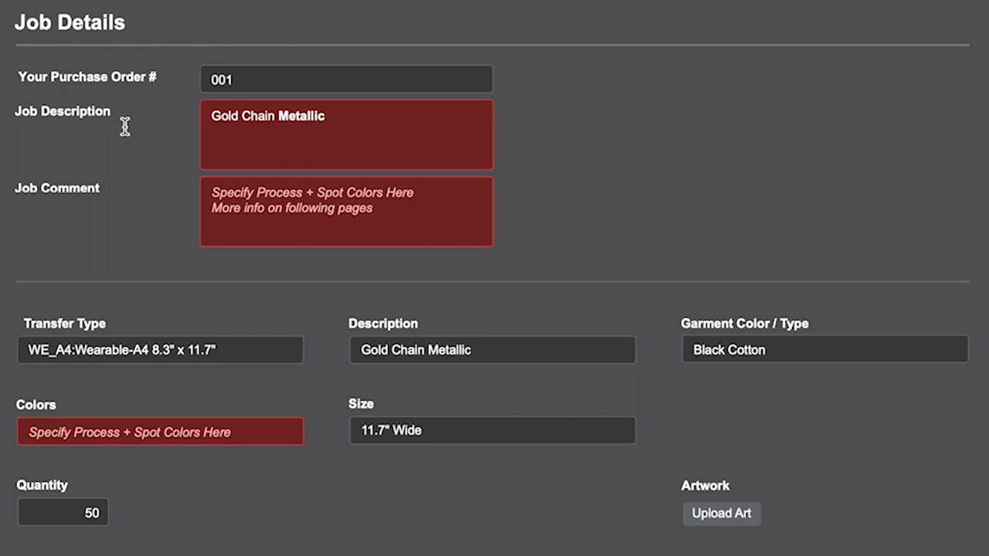
{"action": "mouse_move", "coordinate": [376, 467]}
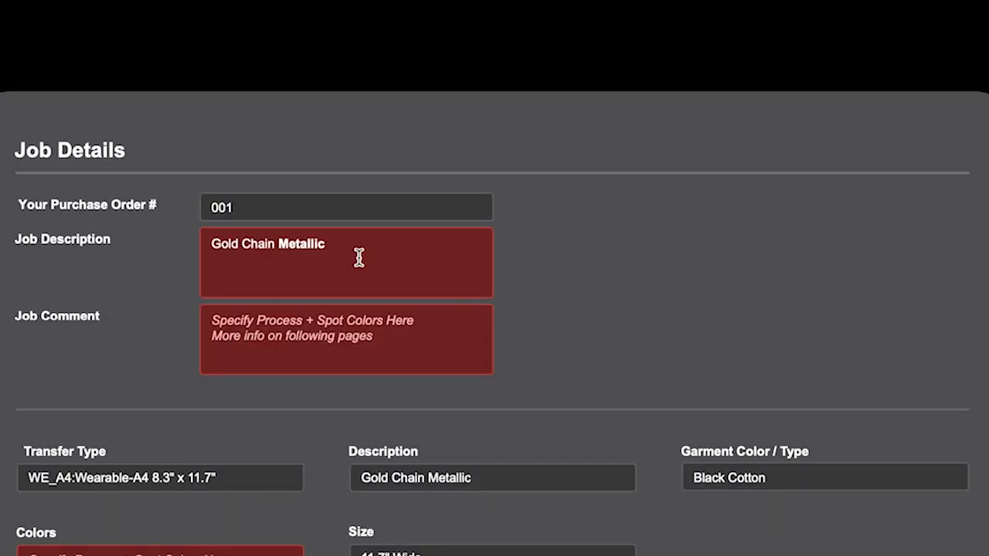
{"action": "scroll", "scroll_direction": "down", "scroll_amount": 3}
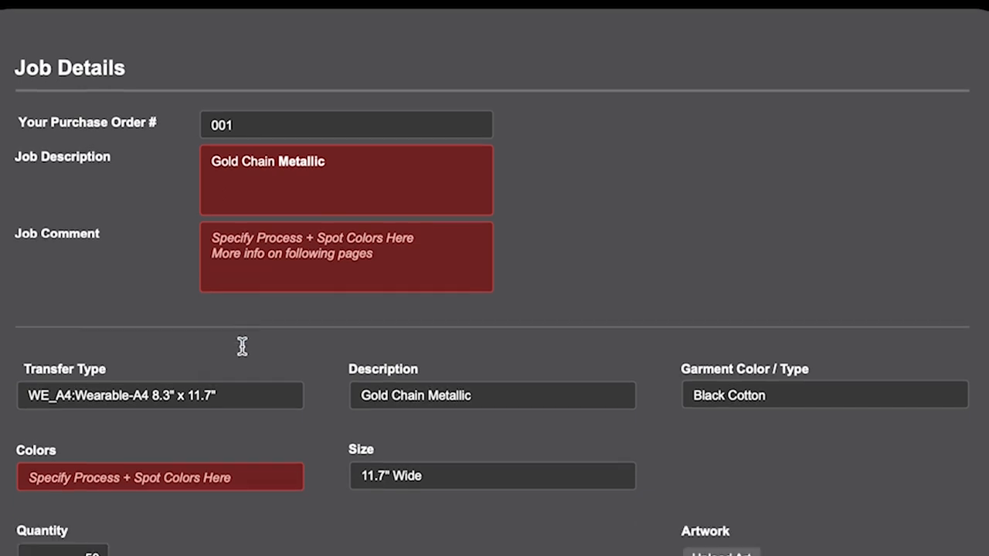
{"action": "mouse_move", "coordinate": [241, 342]}
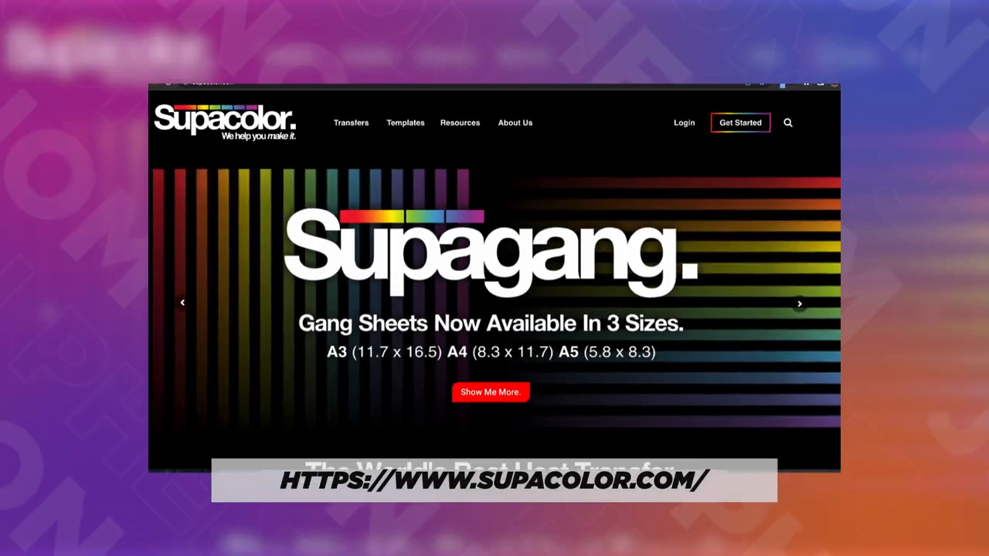
Step: Scroll the Supacolor homepage to its three-step ordering overview
{"action": "scroll", "scroll_direction": "down", "scroll_amount": 3}
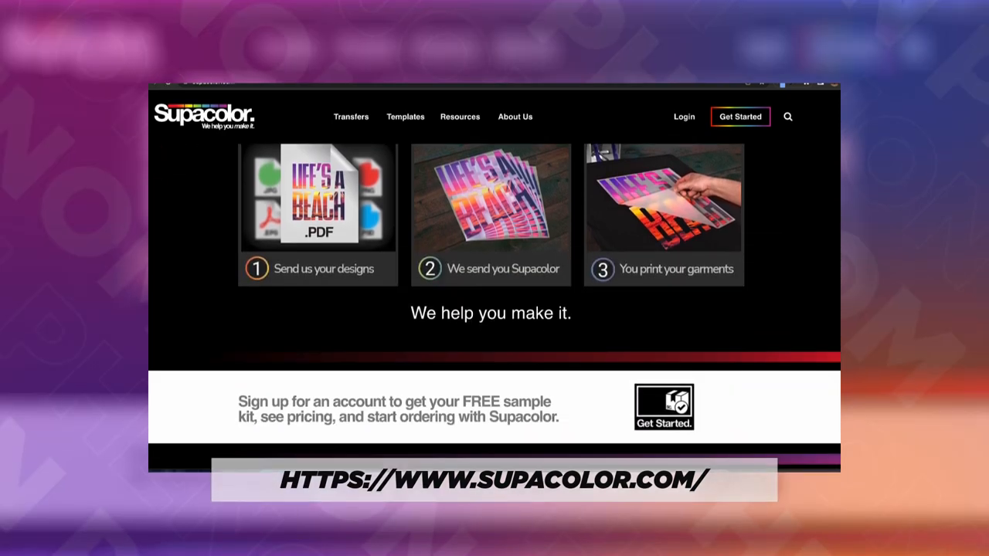